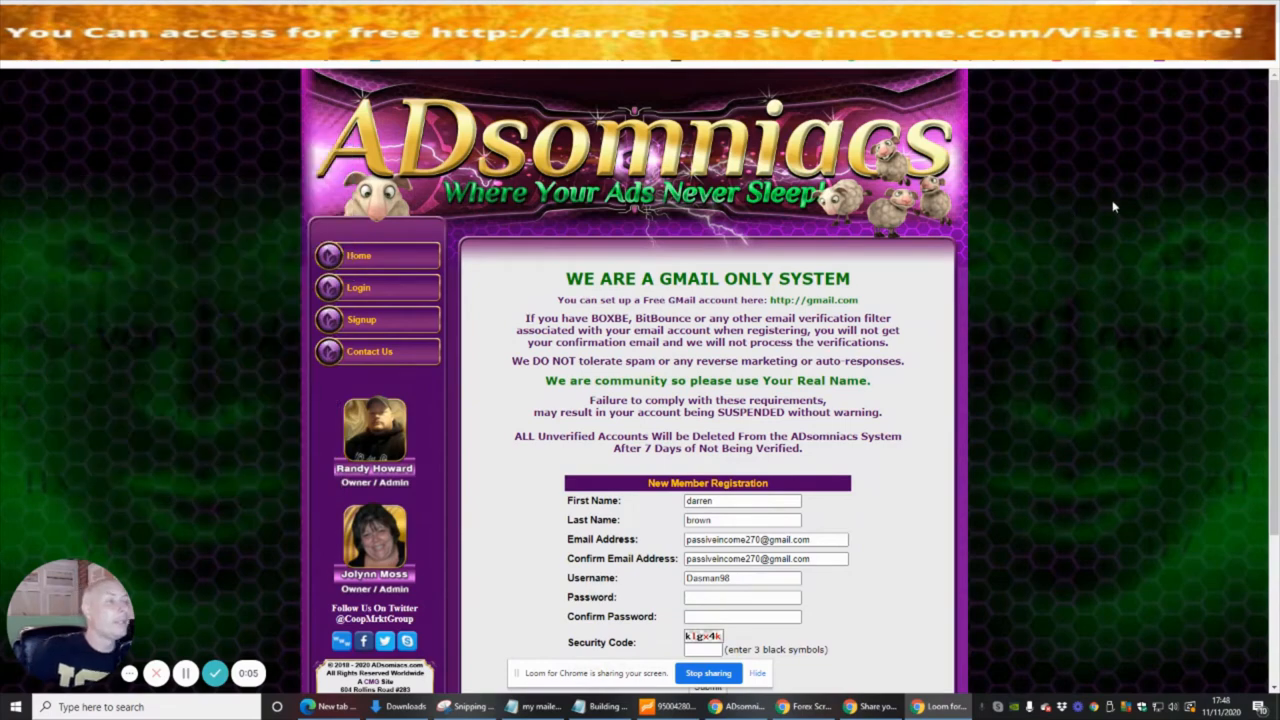
{"action": "mouse_move", "coordinate": [704, 300]}
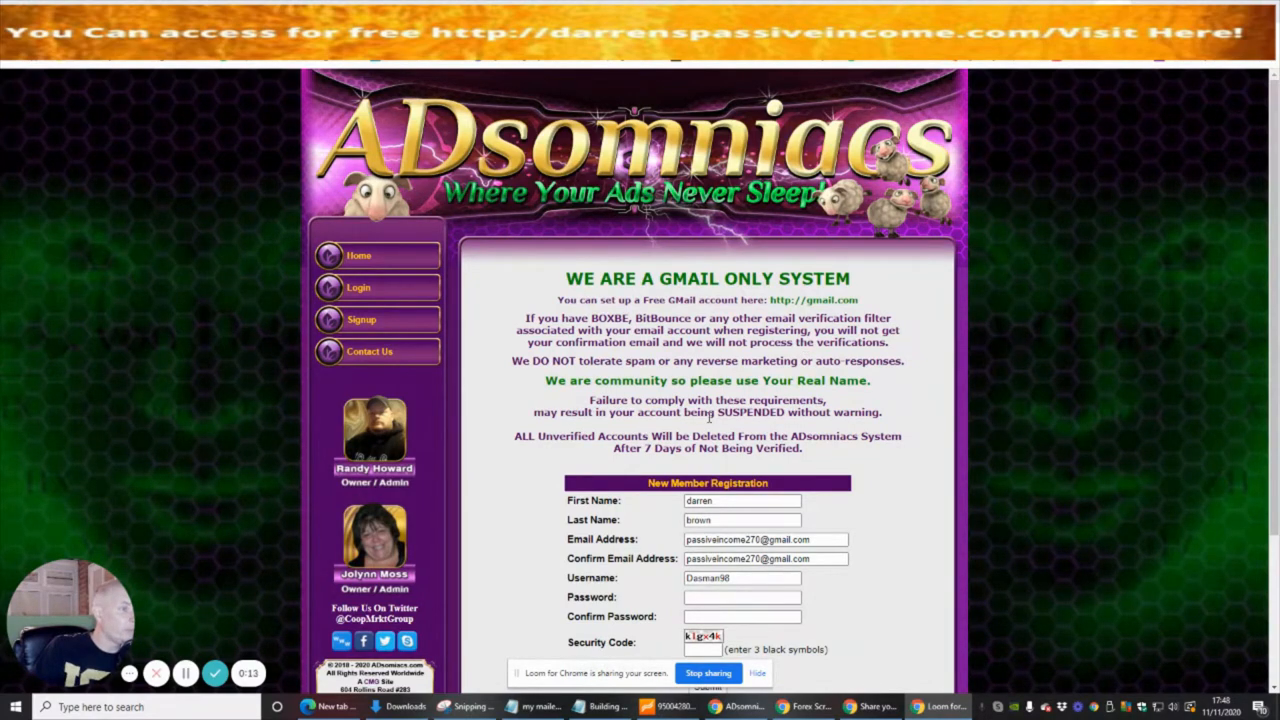
{"action": "mouse_move", "coordinate": [858, 412]}
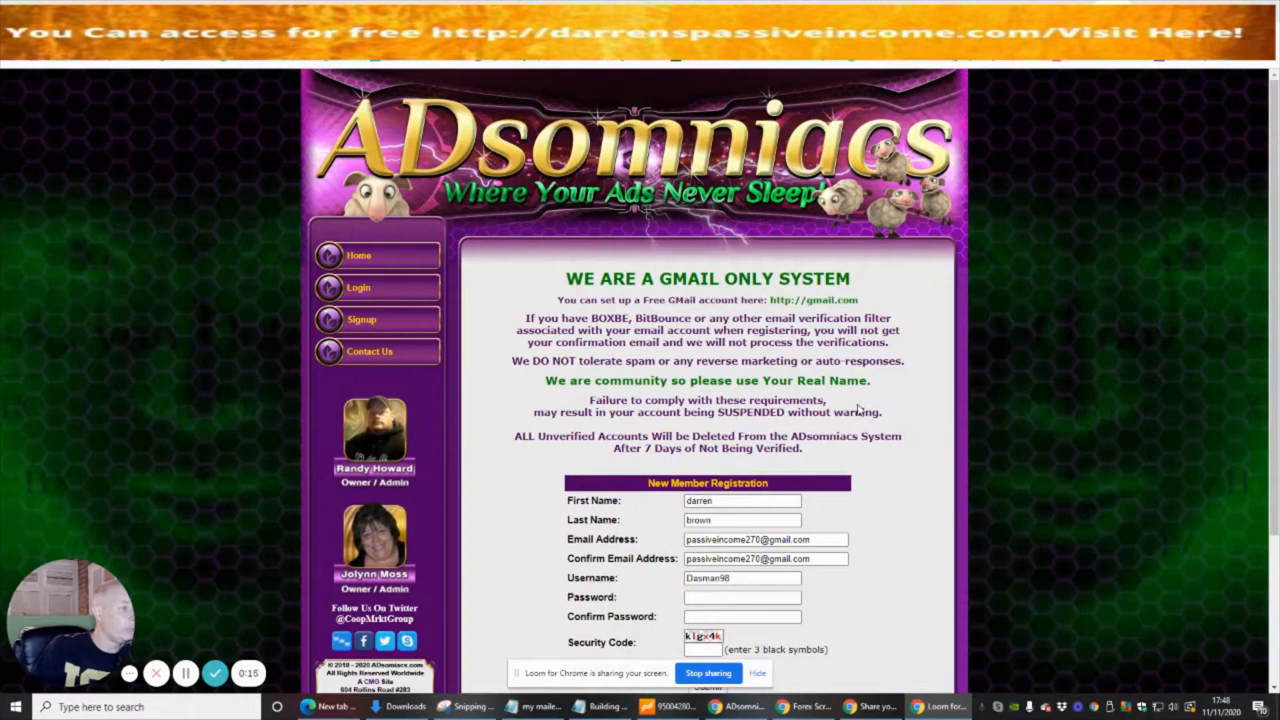
- Enter the password, security code and terms agreement, then submit the registration form
{"action": "scroll", "scroll_direction": "down", "scroll_amount": 3}
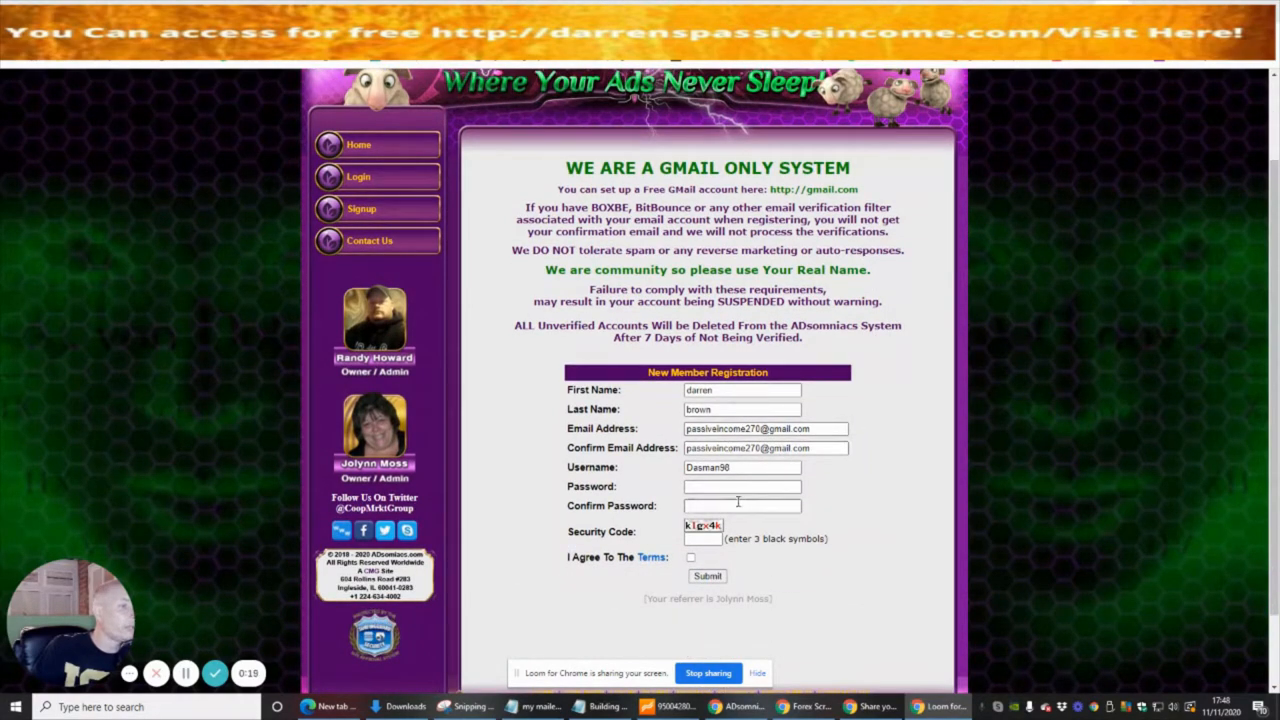
{"action": "left_click", "coordinate": [742, 486]}
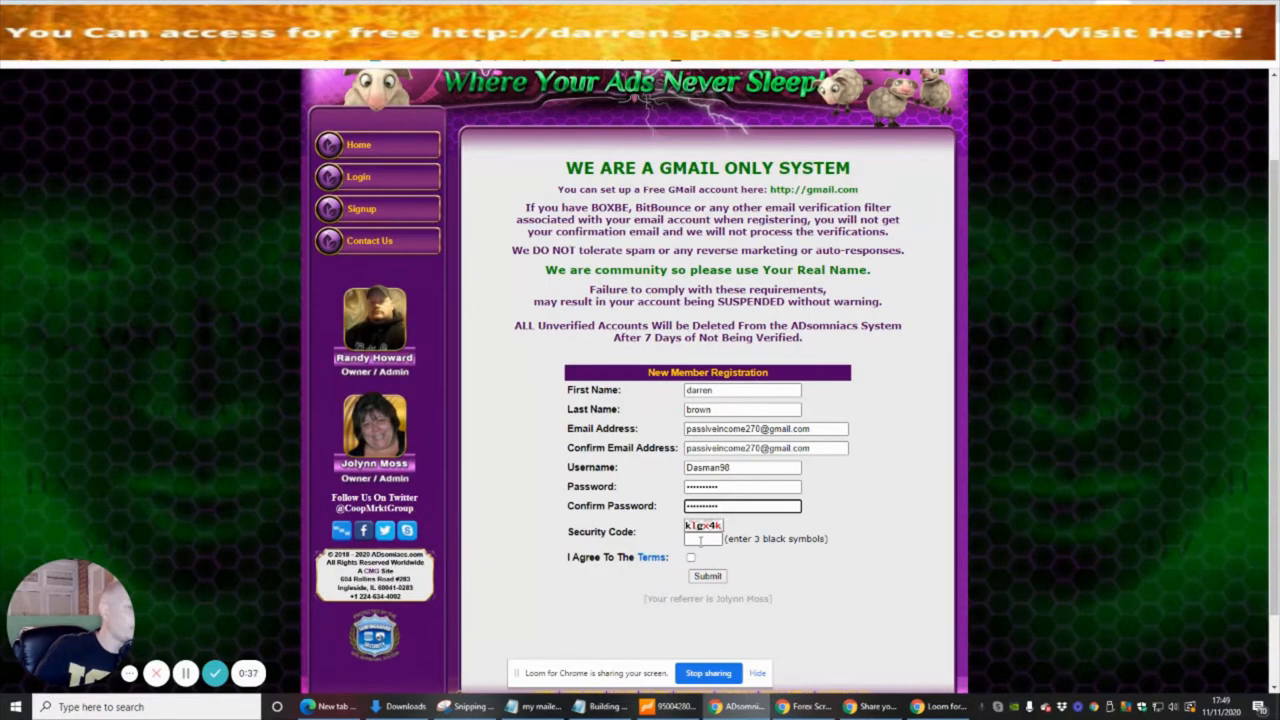
{"action": "left_click", "coordinate": [702, 540]}
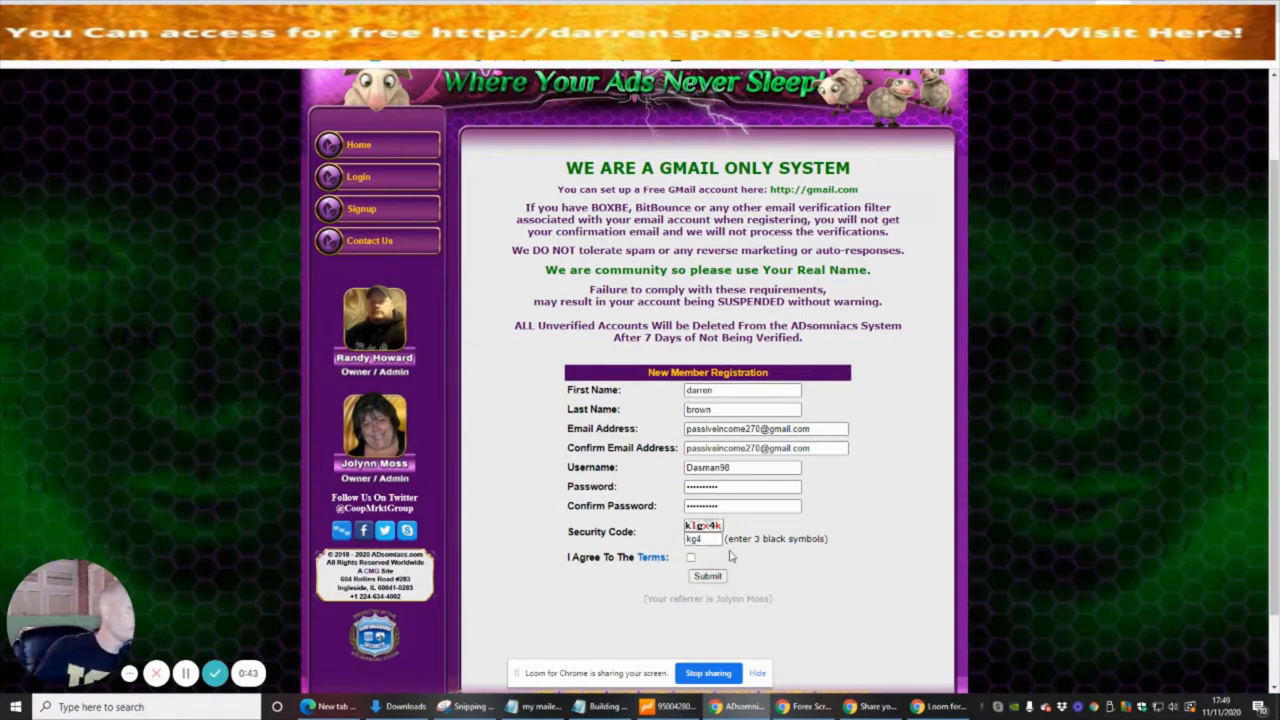
{"action": "left_click", "coordinate": [690, 556]}
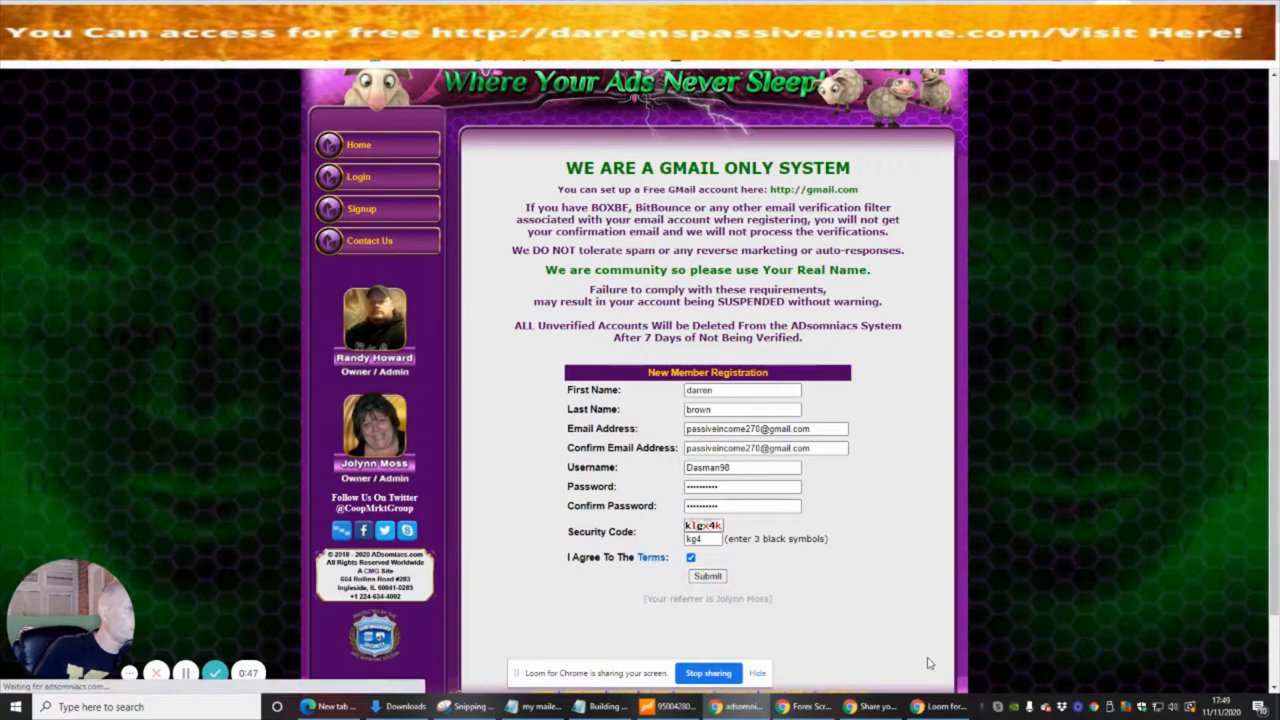
{"action": "left_click", "coordinate": [708, 576]}
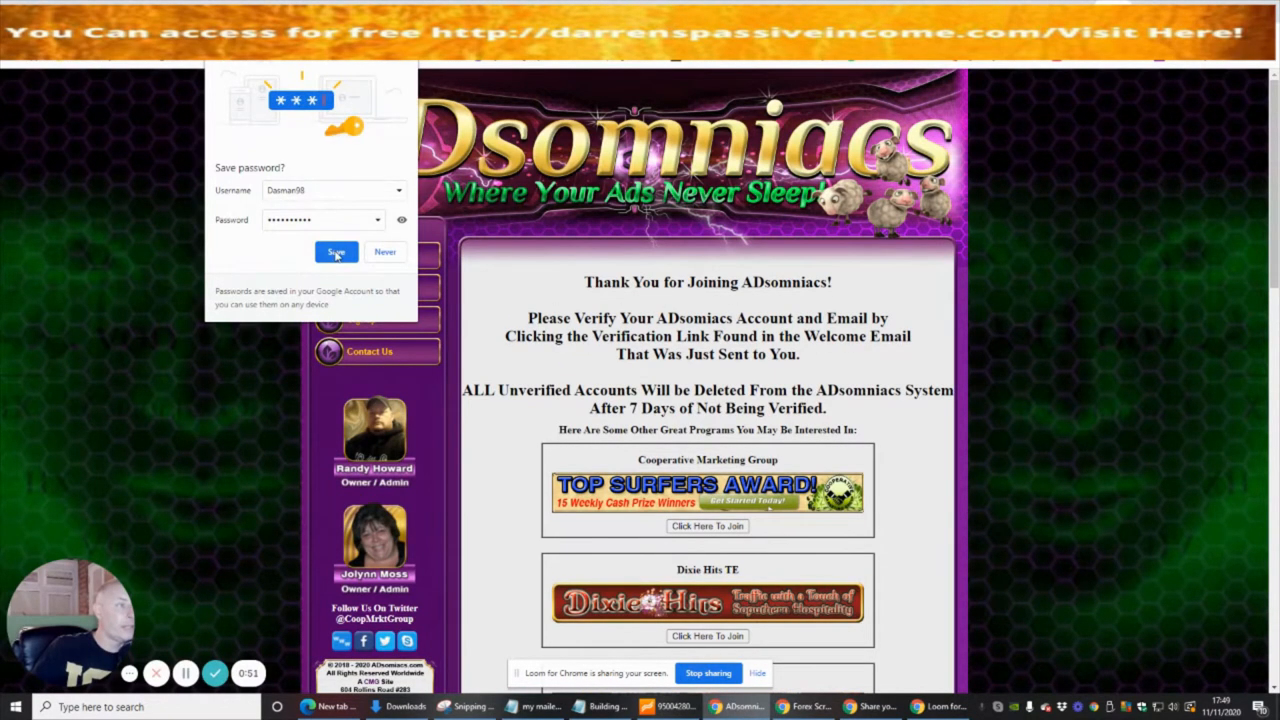
- Decline Chrome's offer to save the password with Never
{"action": "left_click", "coordinate": [336, 252]}
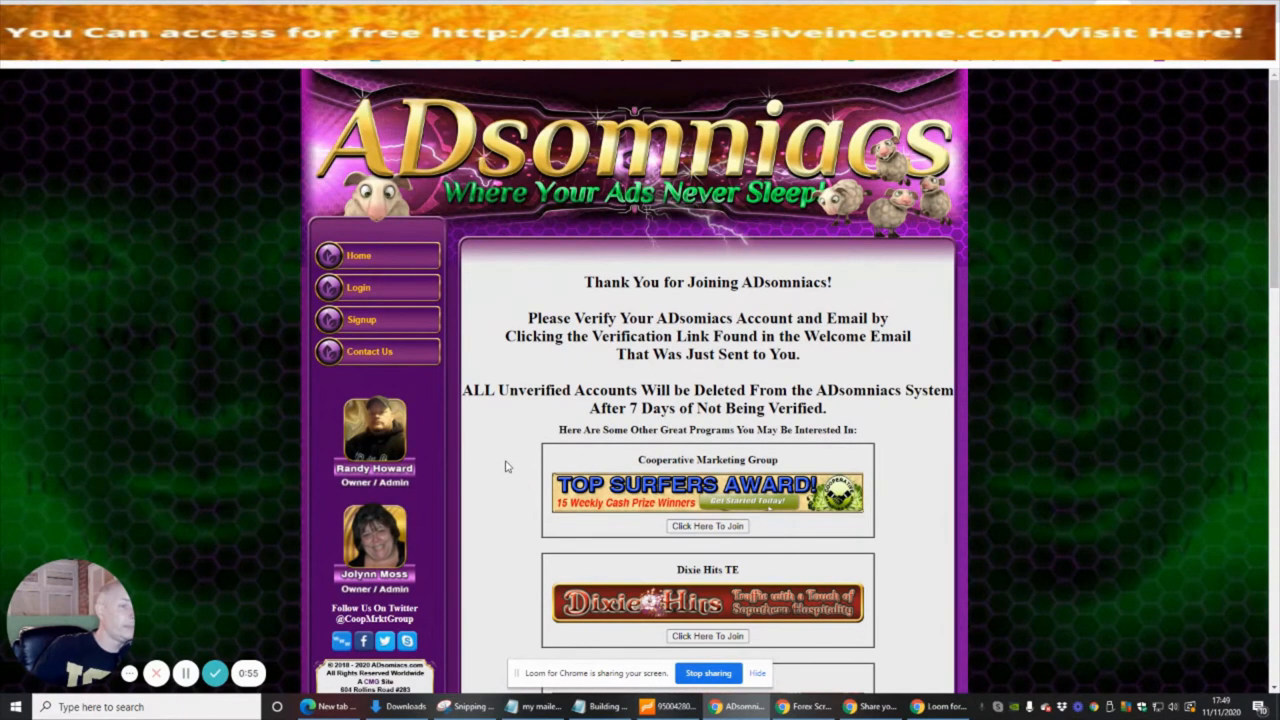
{"action": "mouse_move", "coordinate": [470, 420]}
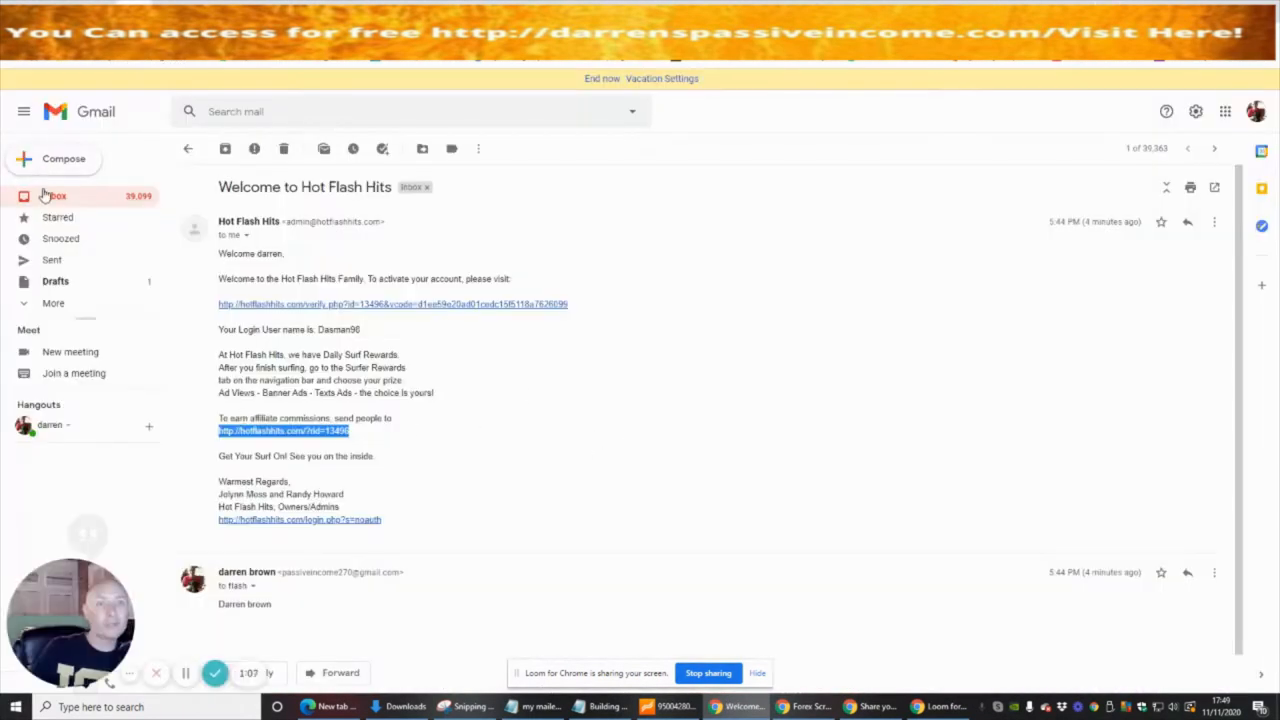
- Copy the referral link from the Welcome to ADsomniacs email in the inbox
{"action": "left_click", "coordinate": [188, 148]}
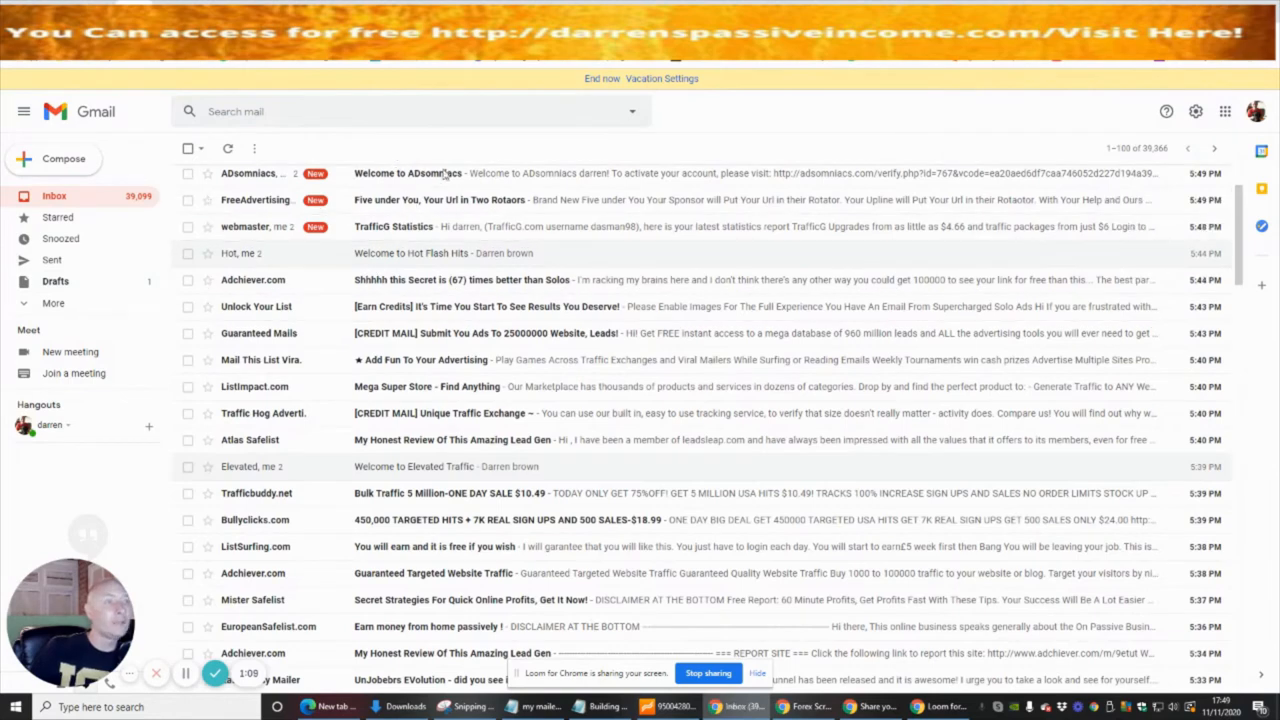
{"action": "left_click", "coordinate": [410, 172]}
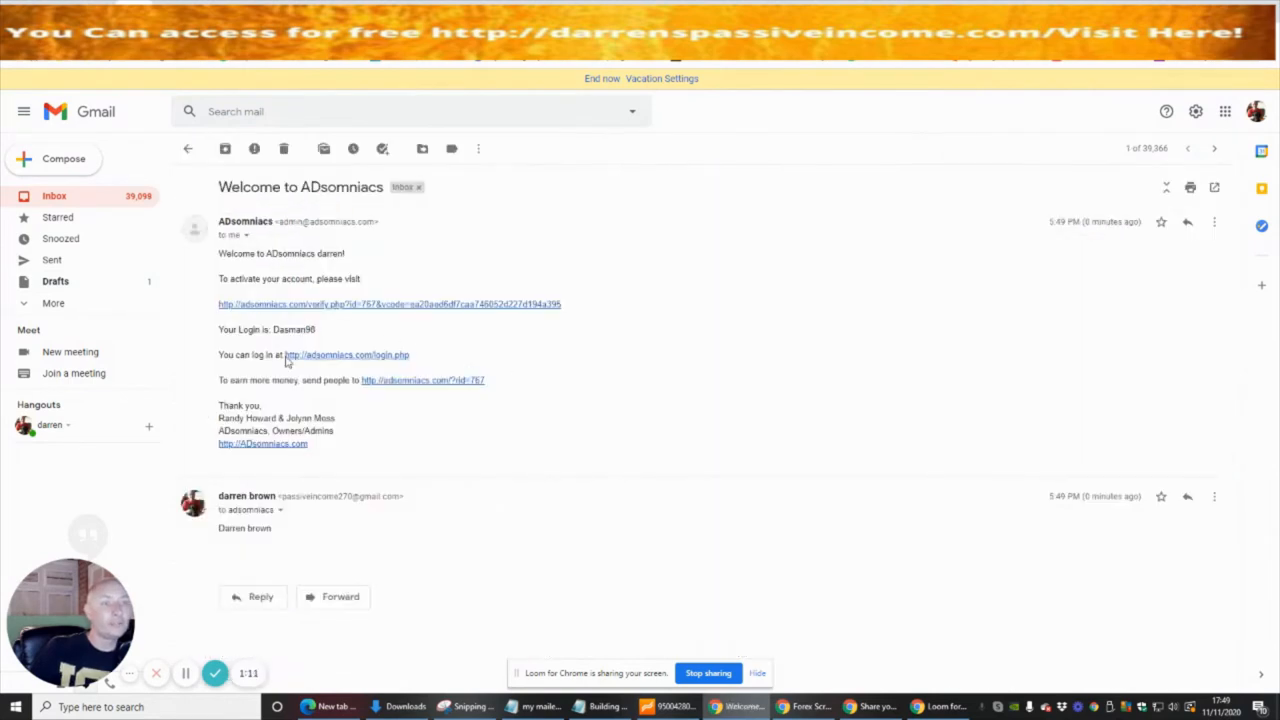
{"action": "mouse_move", "coordinate": [476, 390]}
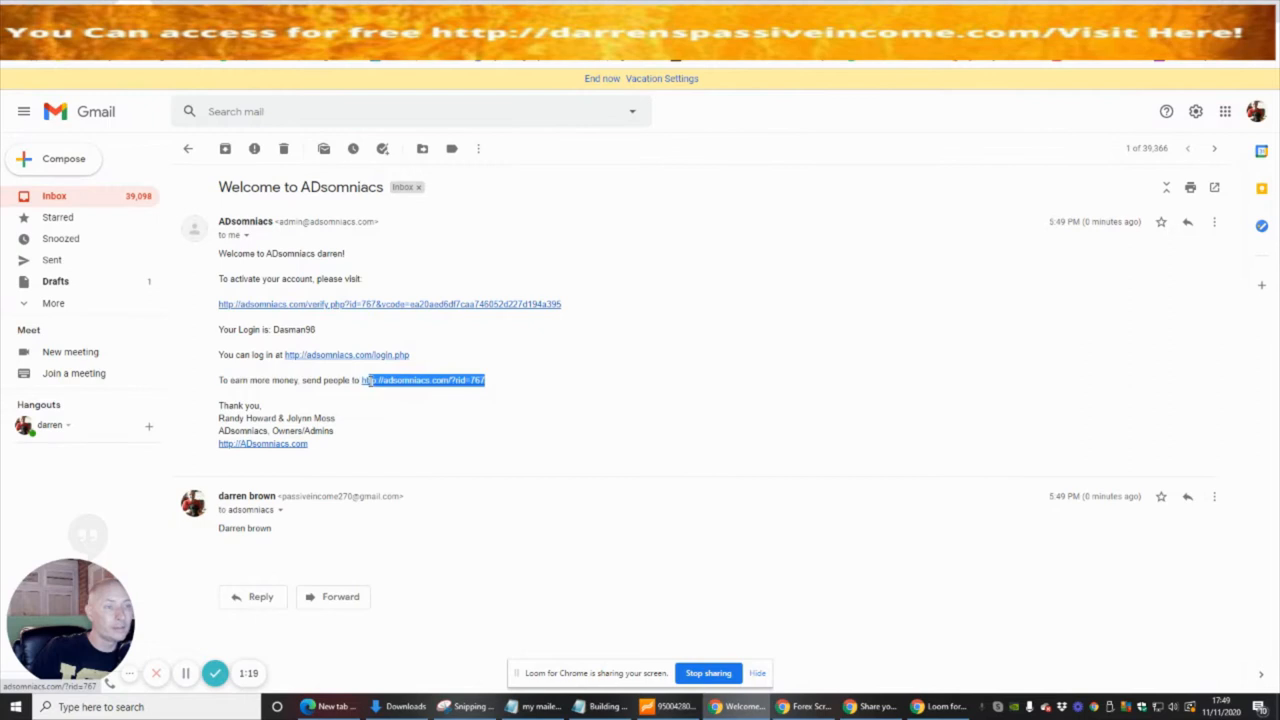
{"action": "right_click", "coordinate": [422, 380]}
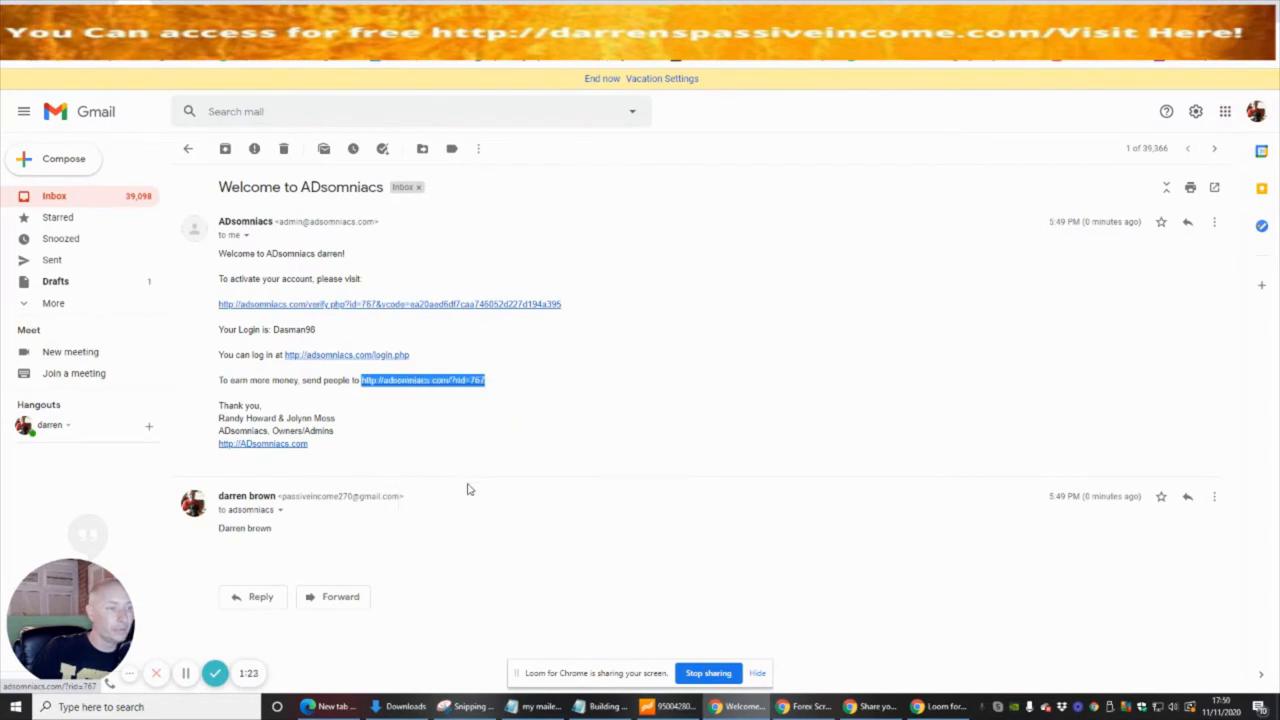
{"action": "left_click", "coordinate": [600, 708]}
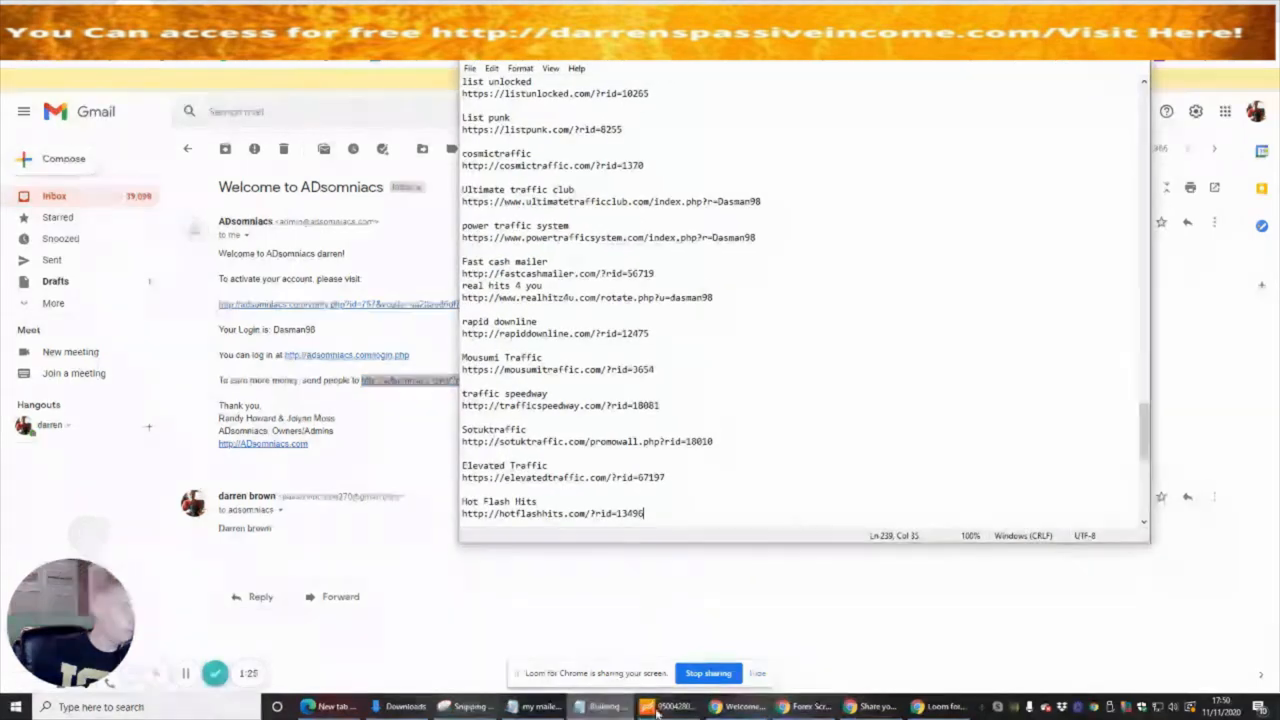
{"action": "key", "text": "enter"}
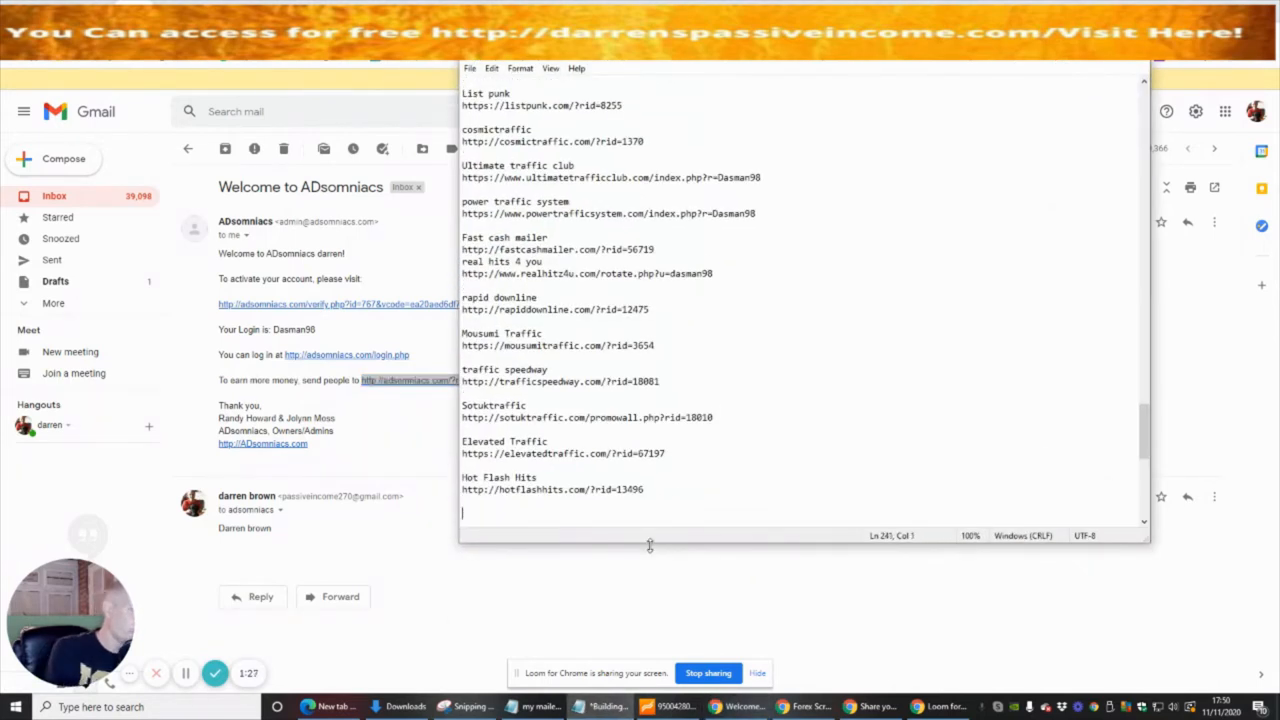
{"action": "mouse_move", "coordinate": [800, 420]}
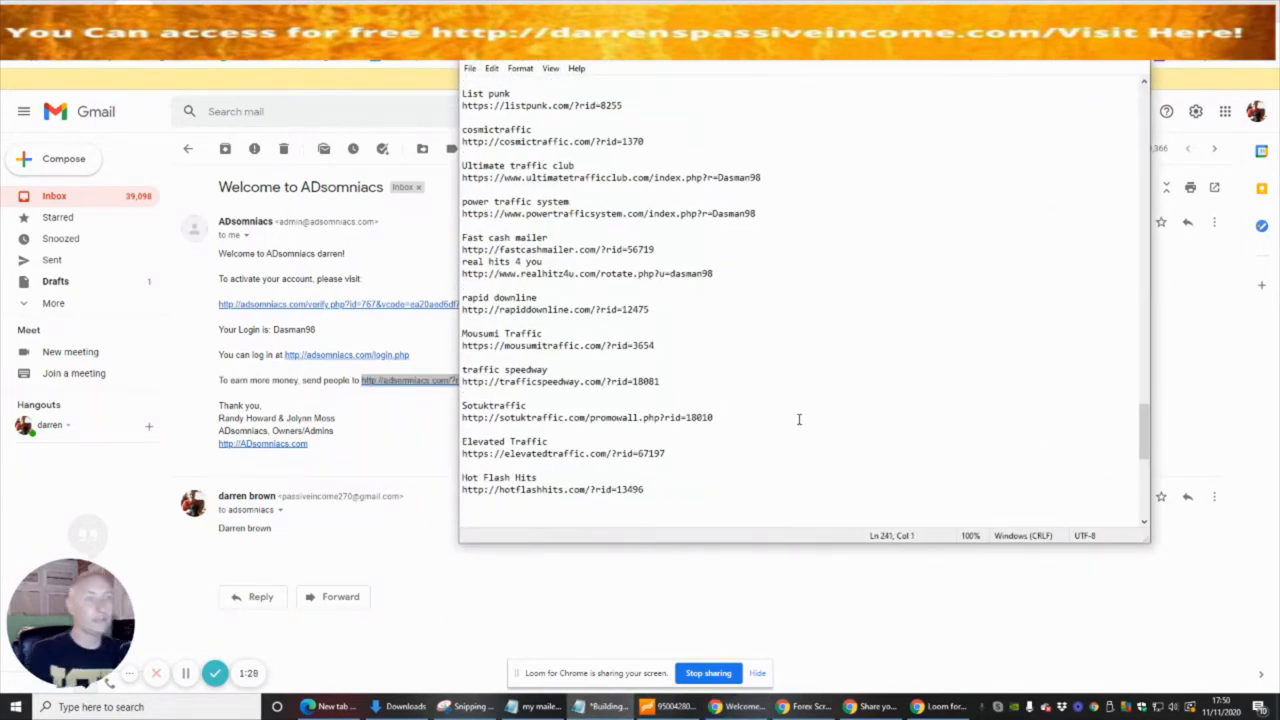
{"action": "type", "text": "ADsomnia"}
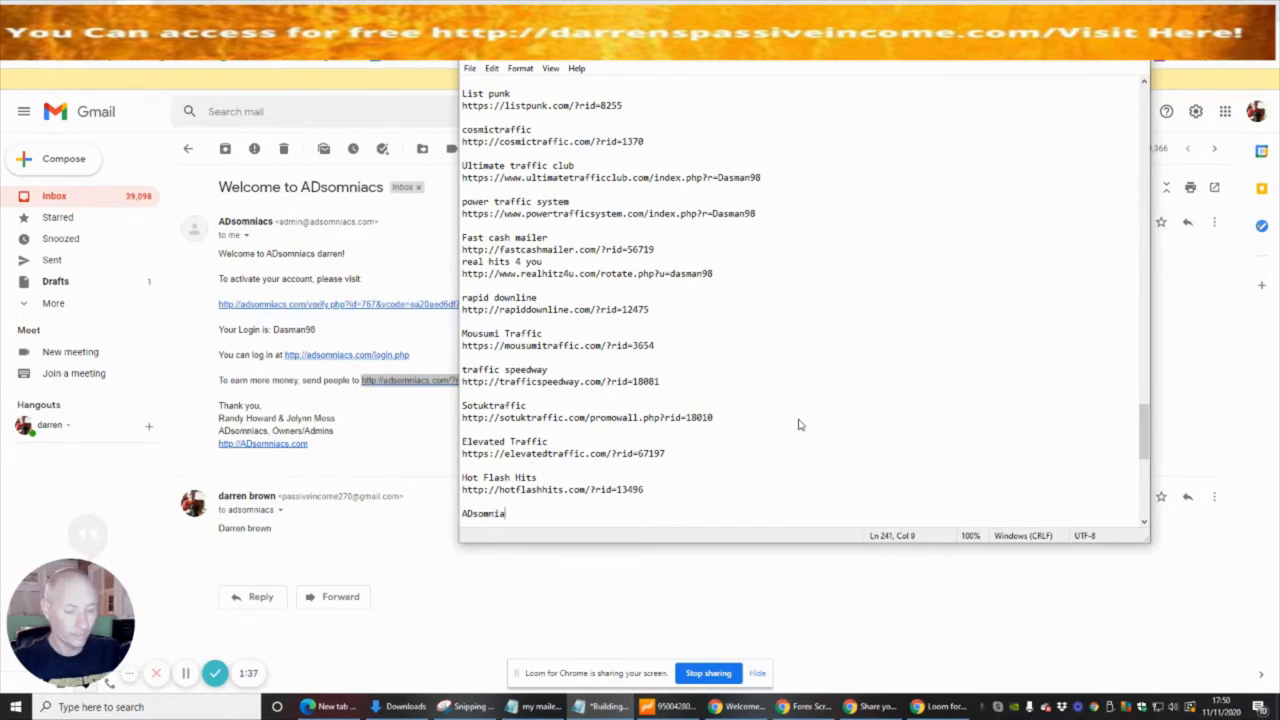
{"action": "type", "text": "cs"}
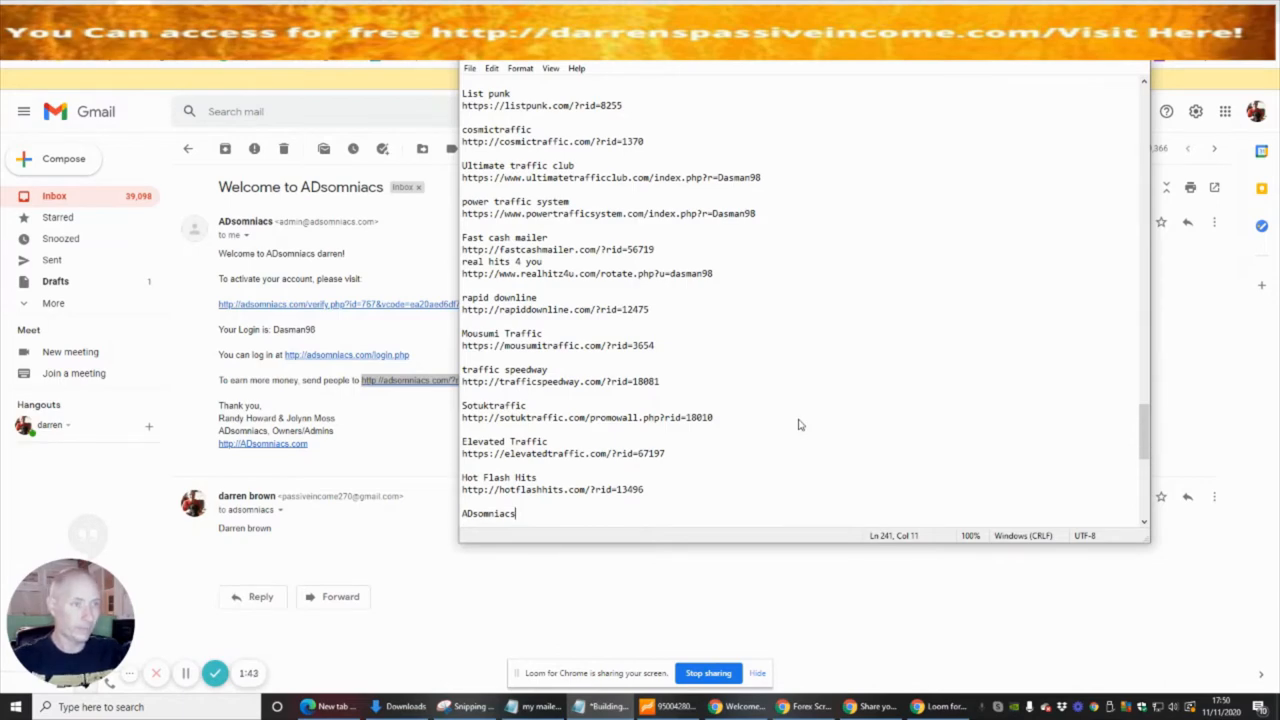
{"action": "key", "text": "enter"}
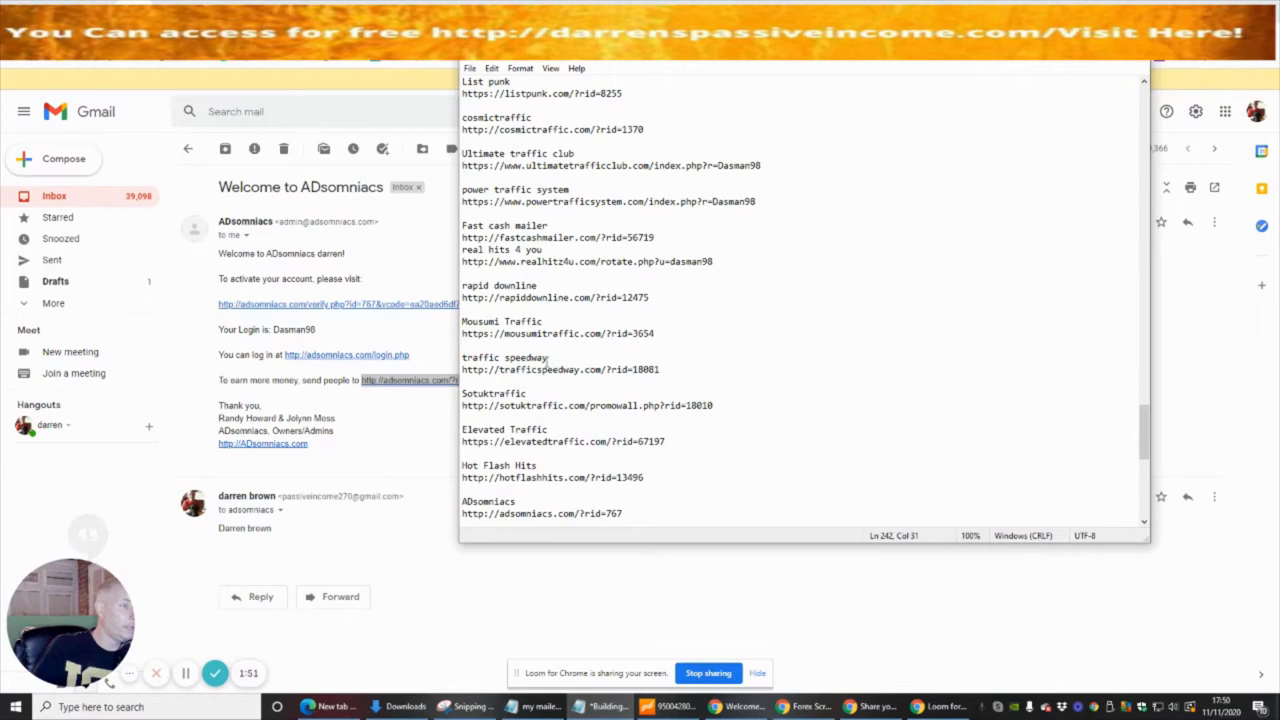
{"action": "left_click", "coordinate": [468, 68]}
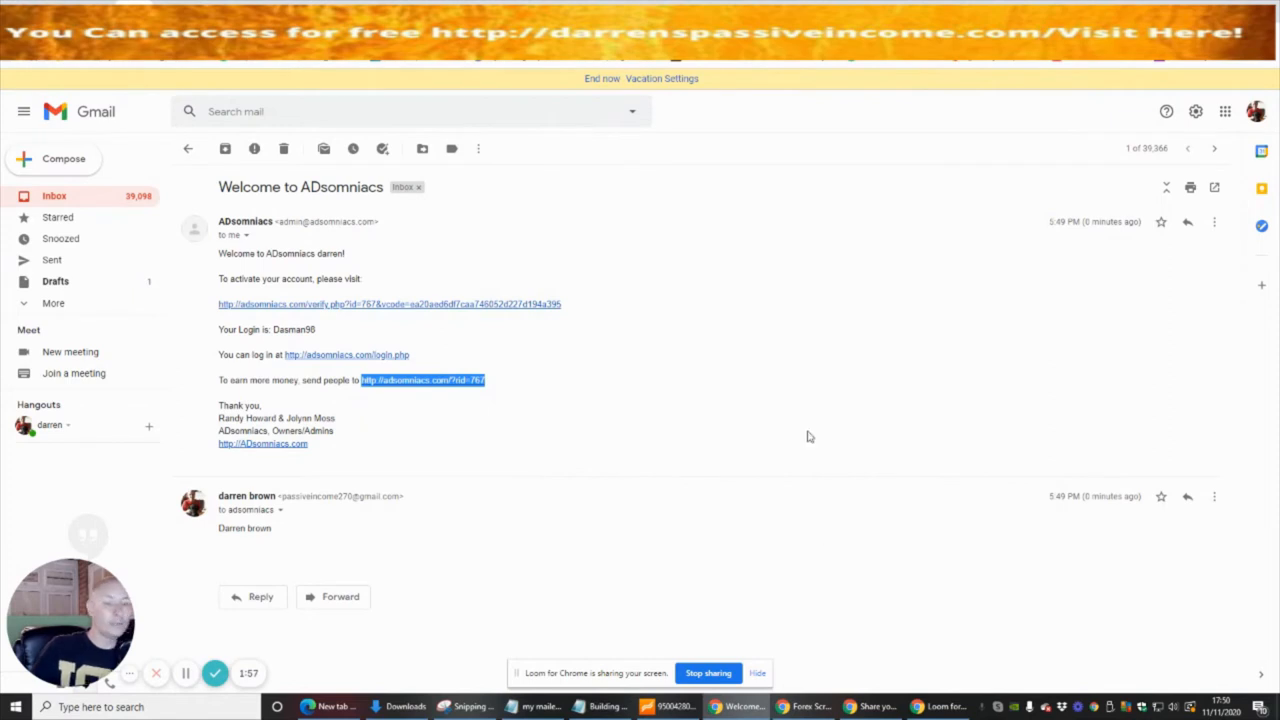
{"action": "mouse_move", "coordinate": [484, 450]}
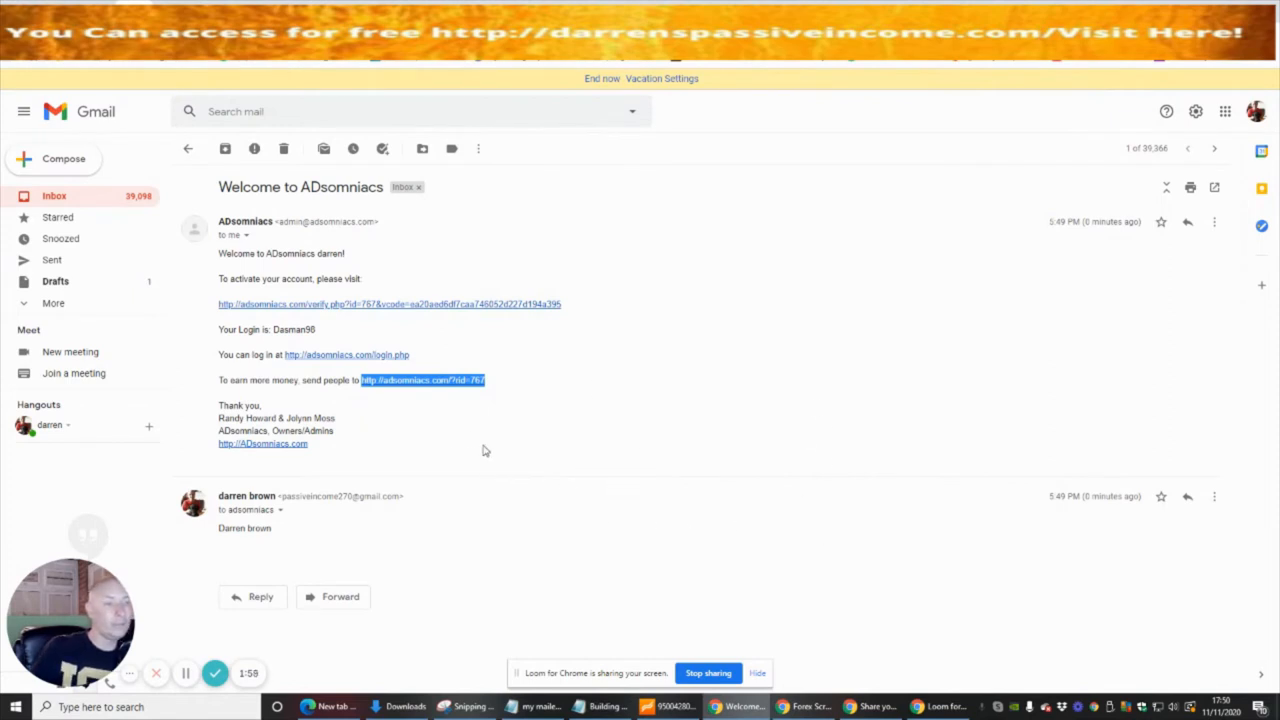
{"action": "mouse_move", "coordinate": [430, 308]}
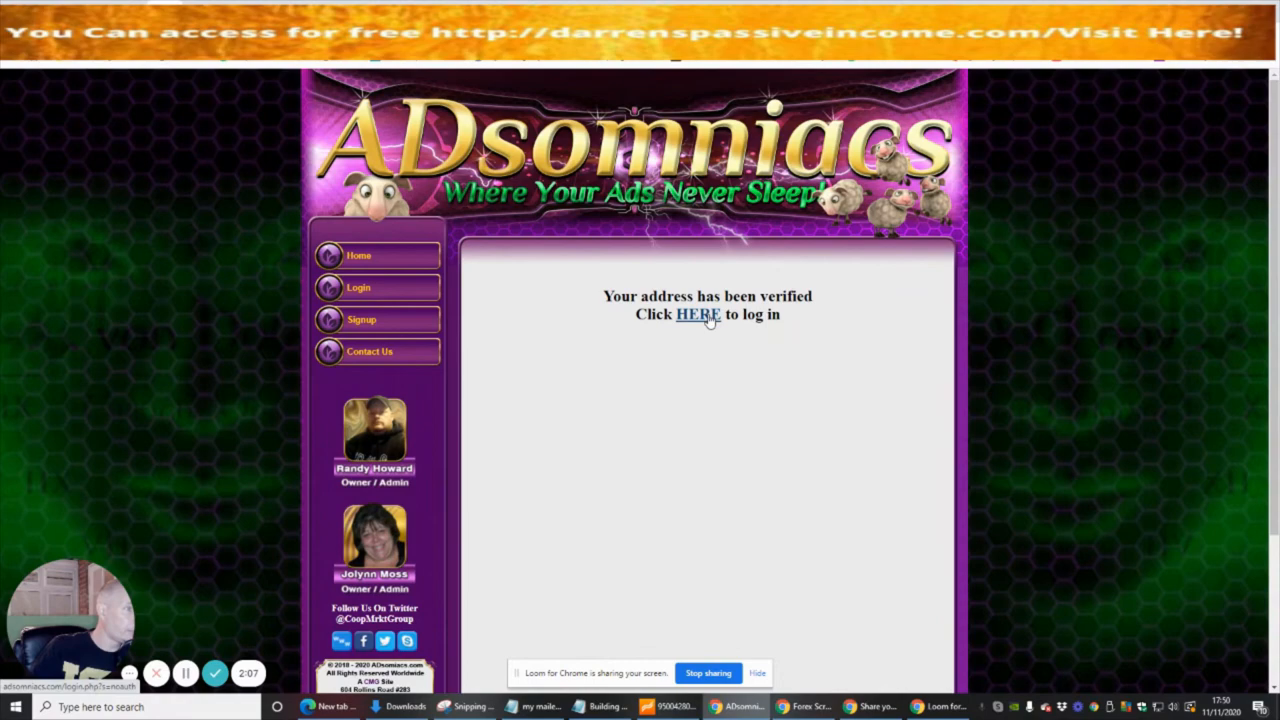
- Log in with the saved credentials to reach darren's member dashboard
{"action": "left_click", "coordinate": [696, 314]}
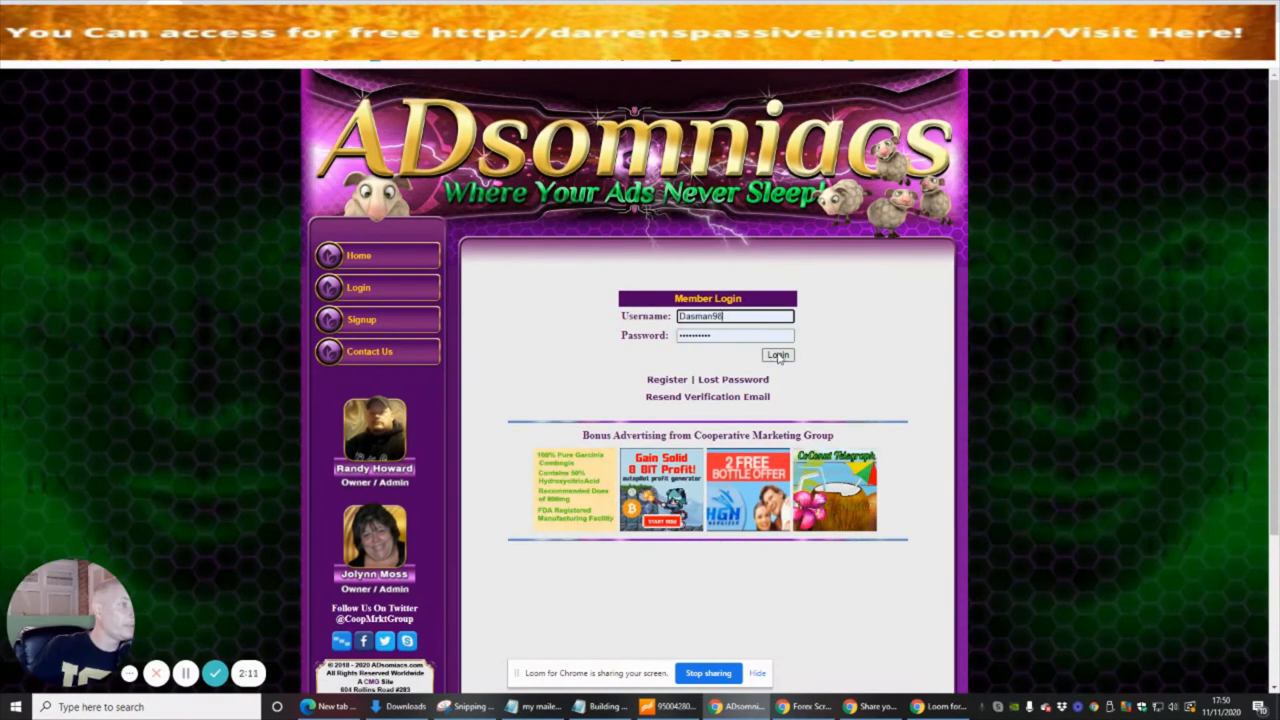
{"action": "left_click", "coordinate": [776, 356]}
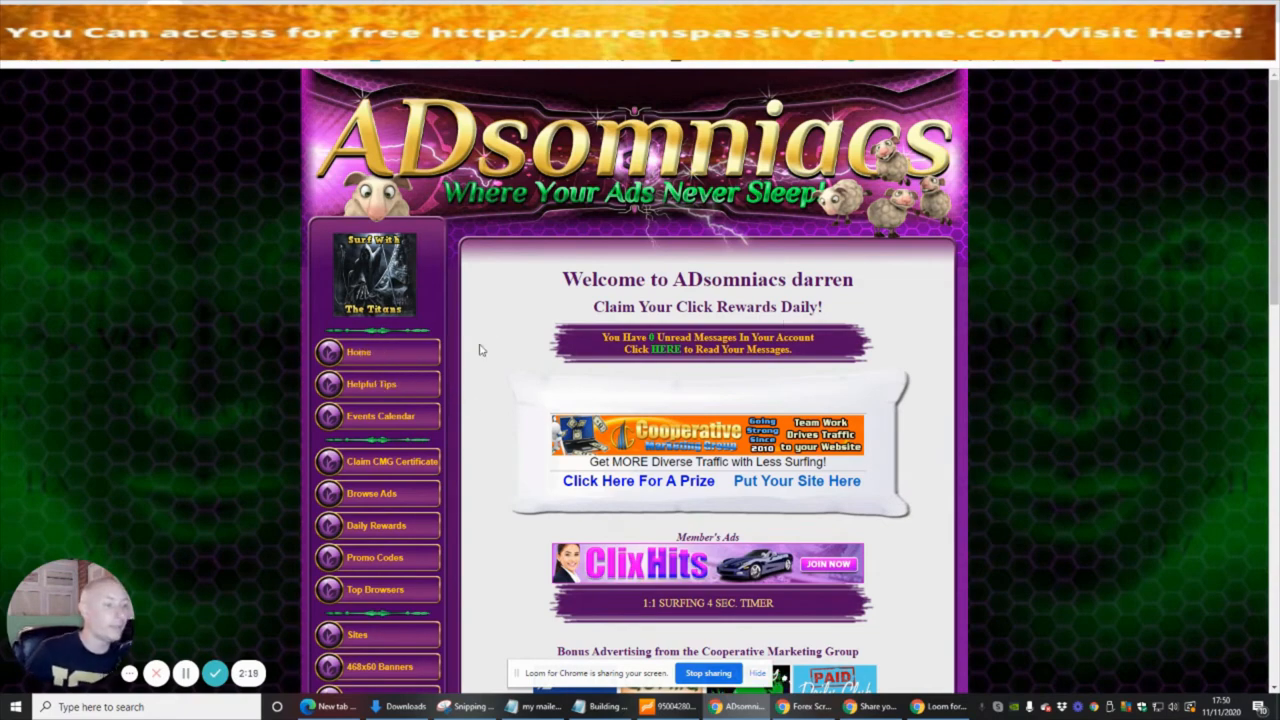
{"action": "scroll", "scroll_direction": "down", "scroll_amount": 3}
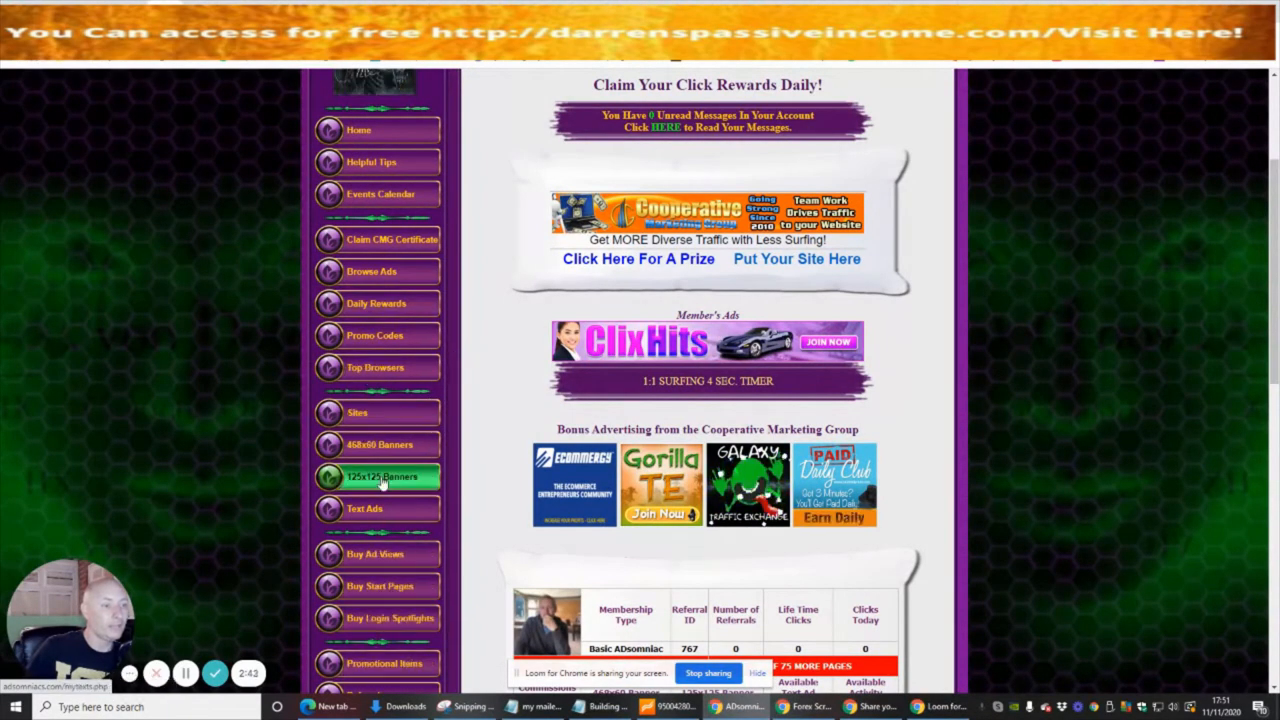
{"action": "mouse_move", "coordinate": [372, 162]}
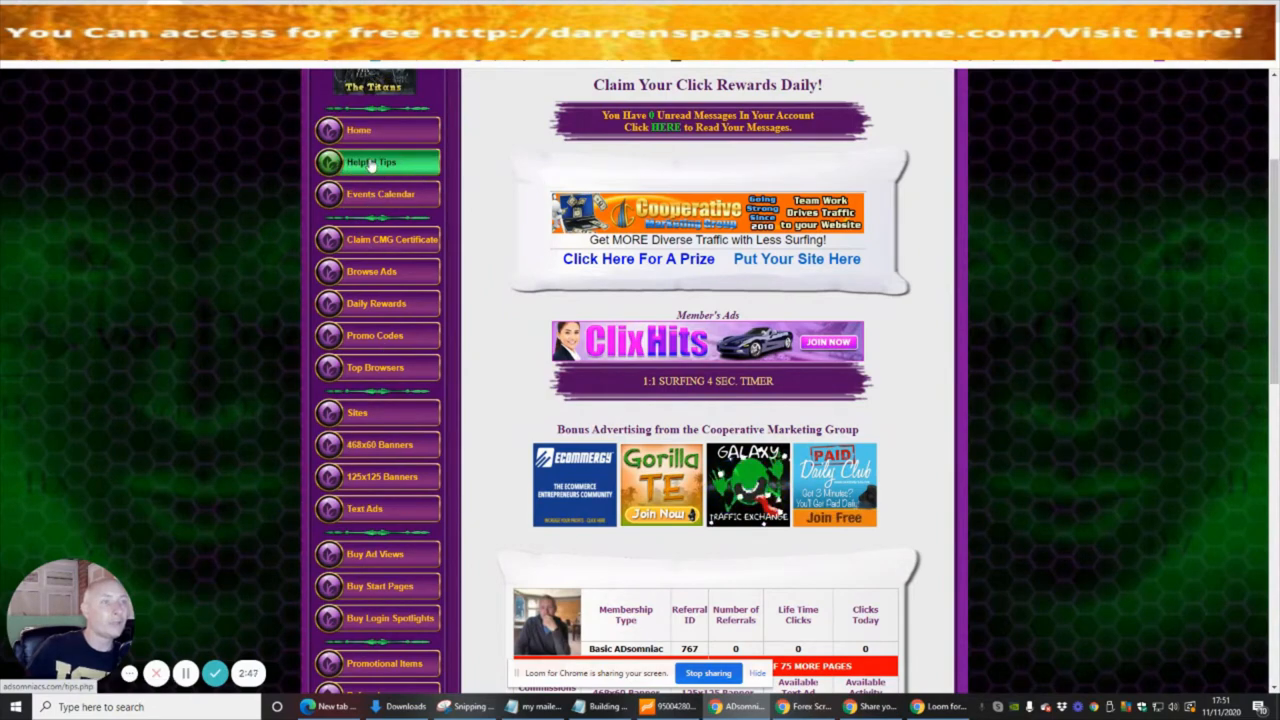
{"action": "scroll", "scroll_direction": "down", "scroll_amount": 3}
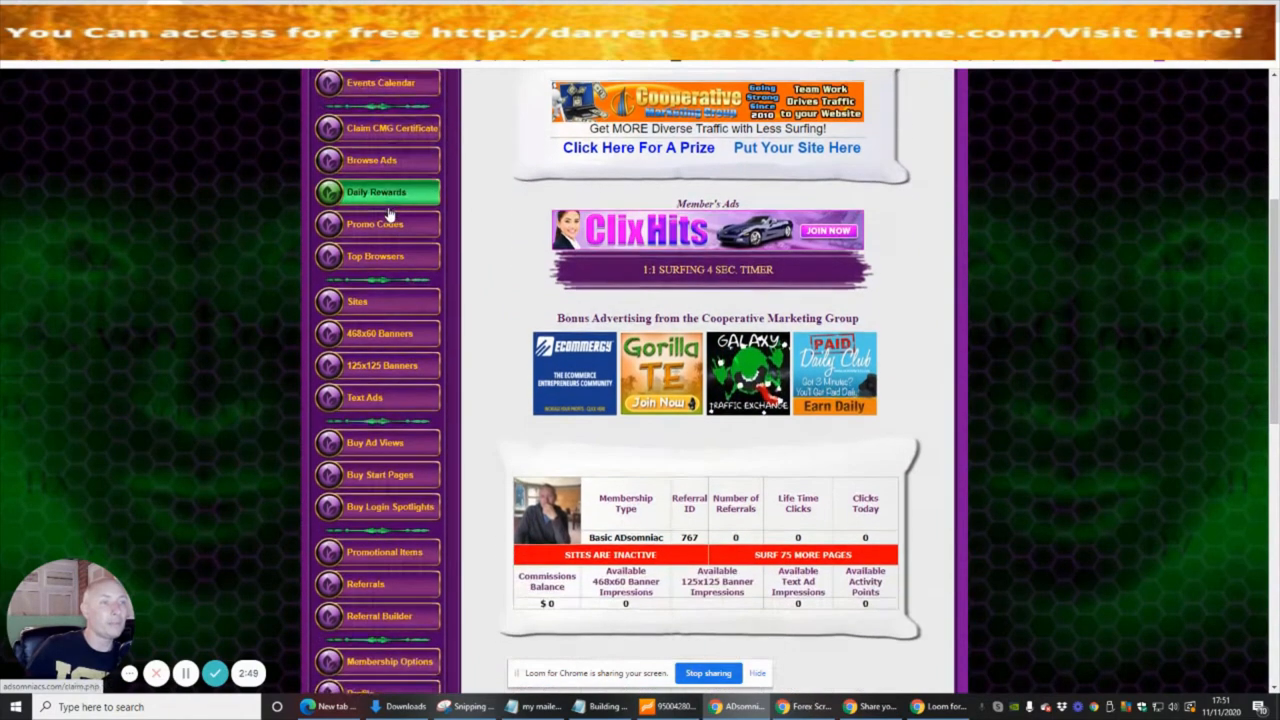
{"action": "scroll", "scroll_direction": "down", "scroll_amount": 3}
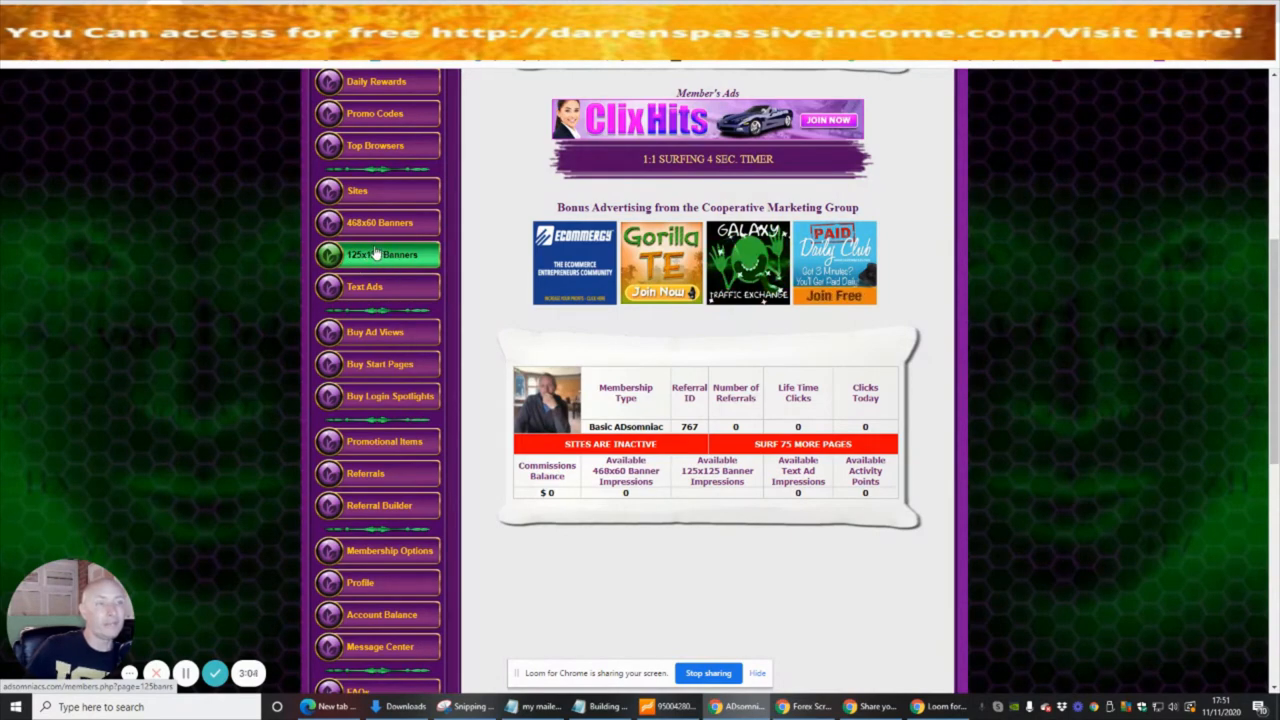
{"action": "scroll", "scroll_direction": "down", "scroll_amount": 3}
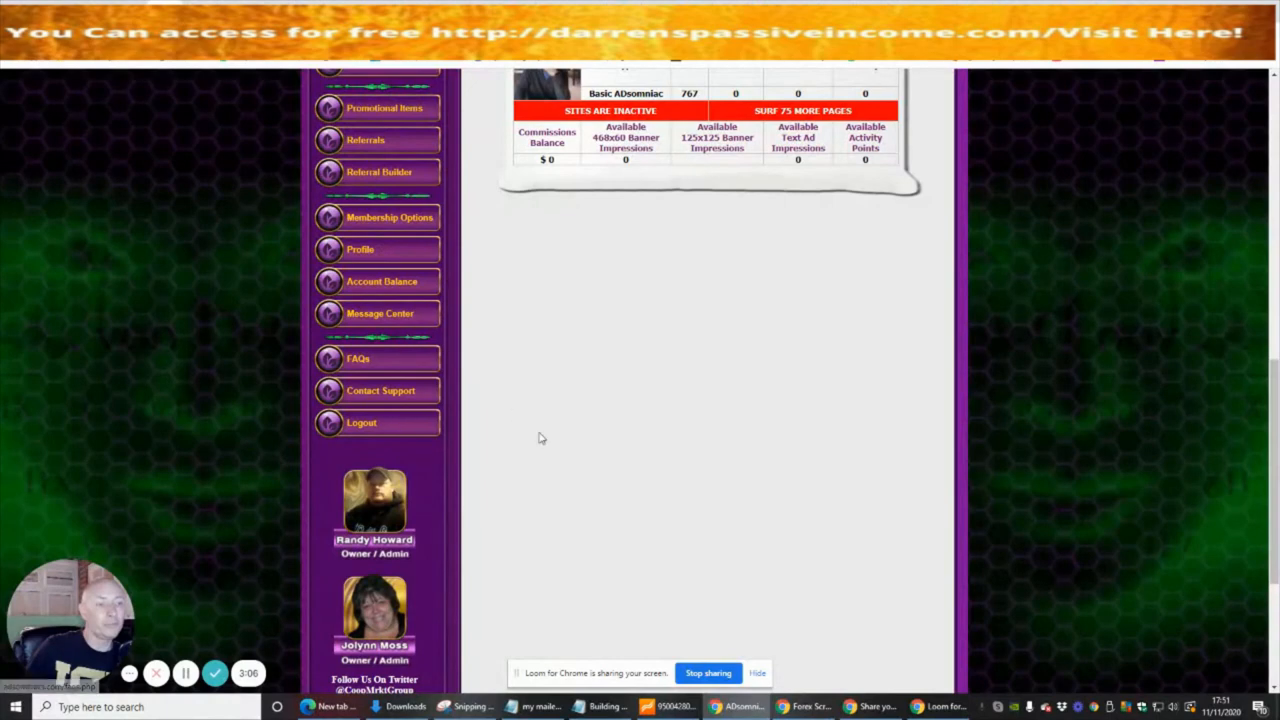
{"action": "scroll", "scroll_direction": "down", "scroll_amount": 3}
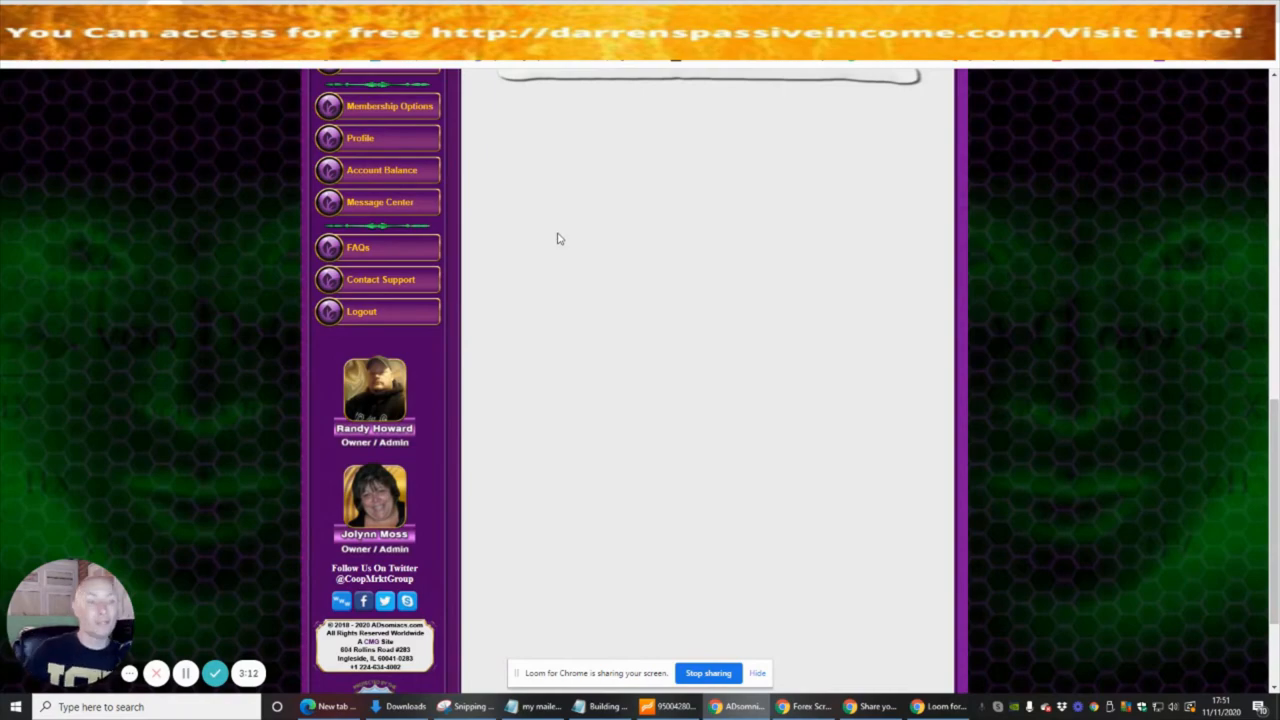
{"action": "mouse_move", "coordinate": [378, 312]}
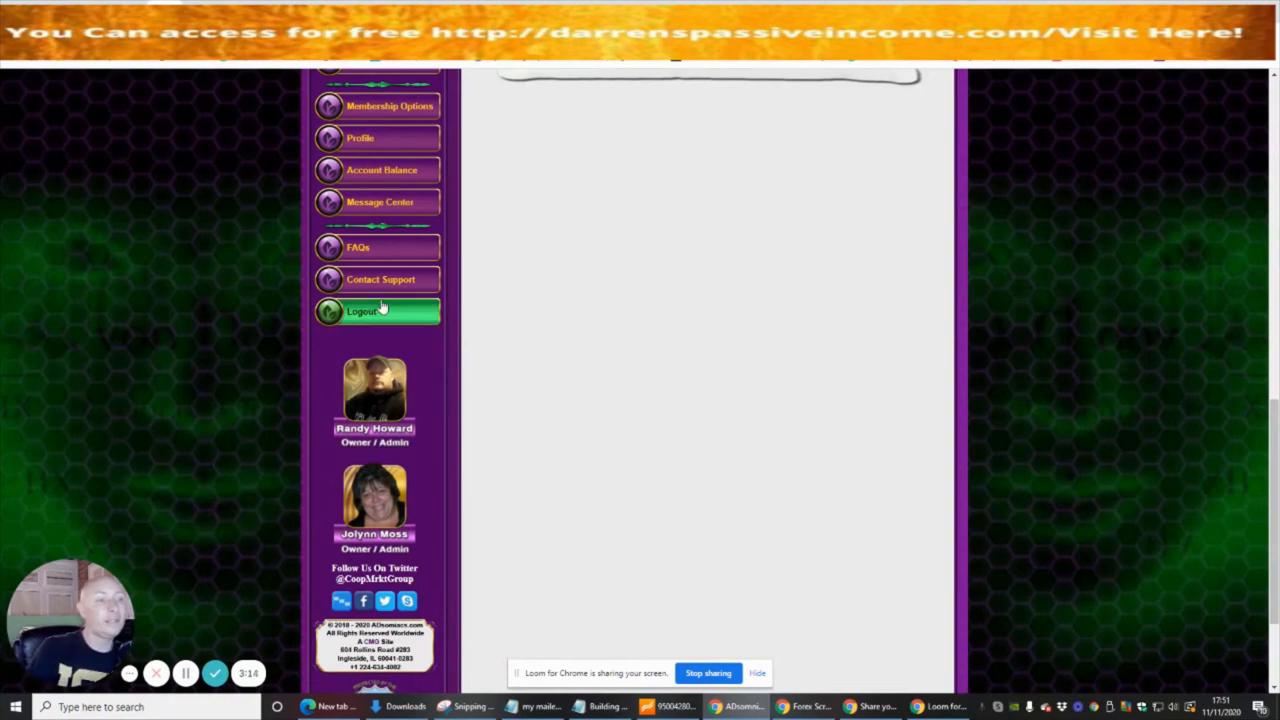
{"action": "left_click", "coordinate": [378, 312]}
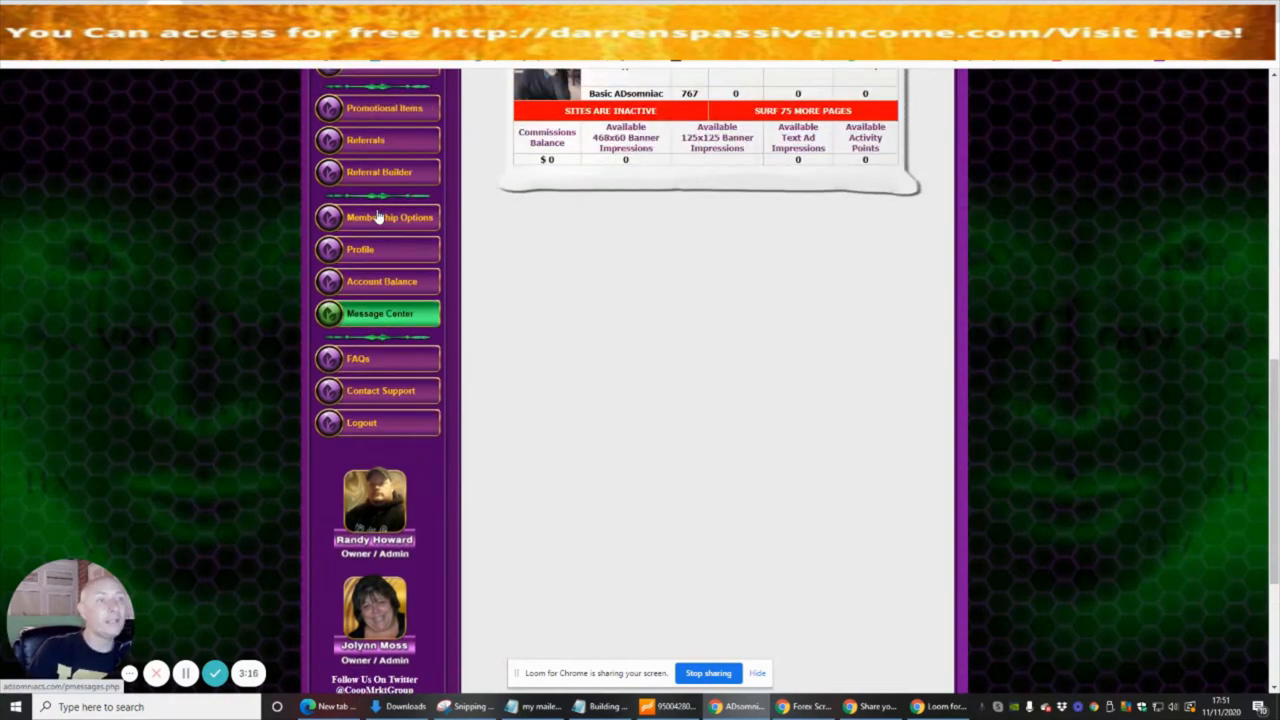
{"action": "left_click", "coordinate": [378, 270]}
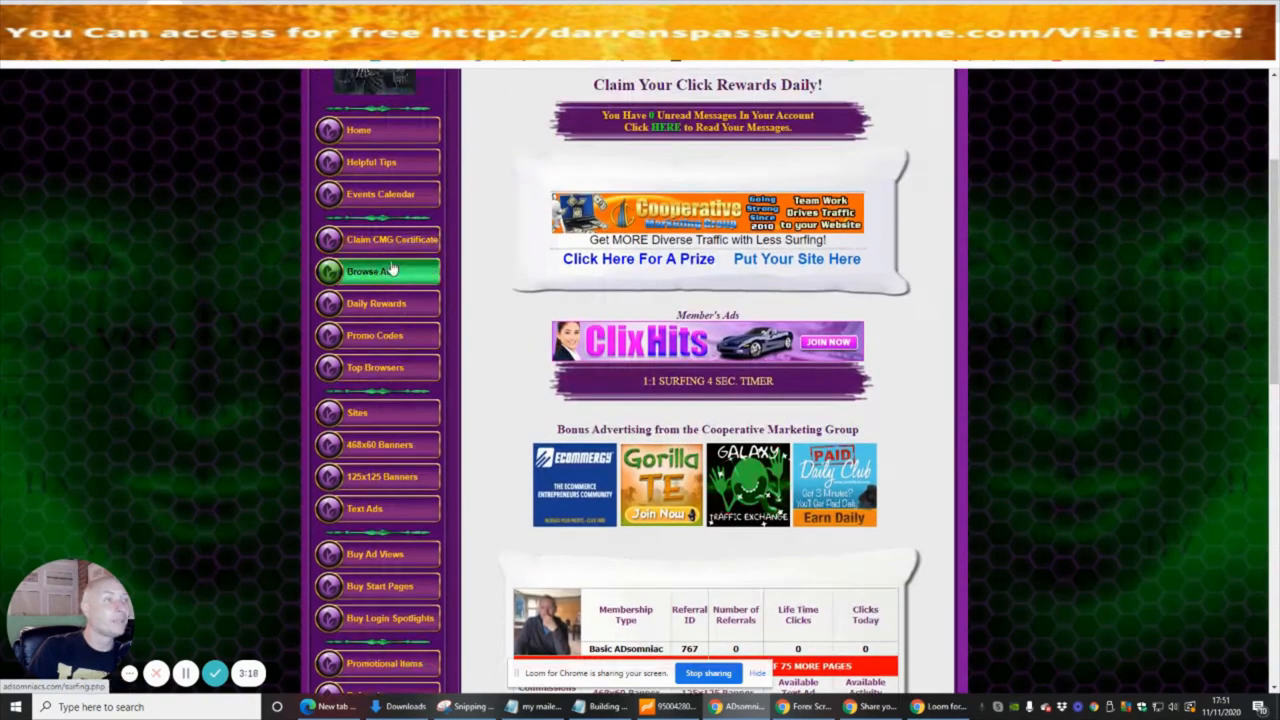